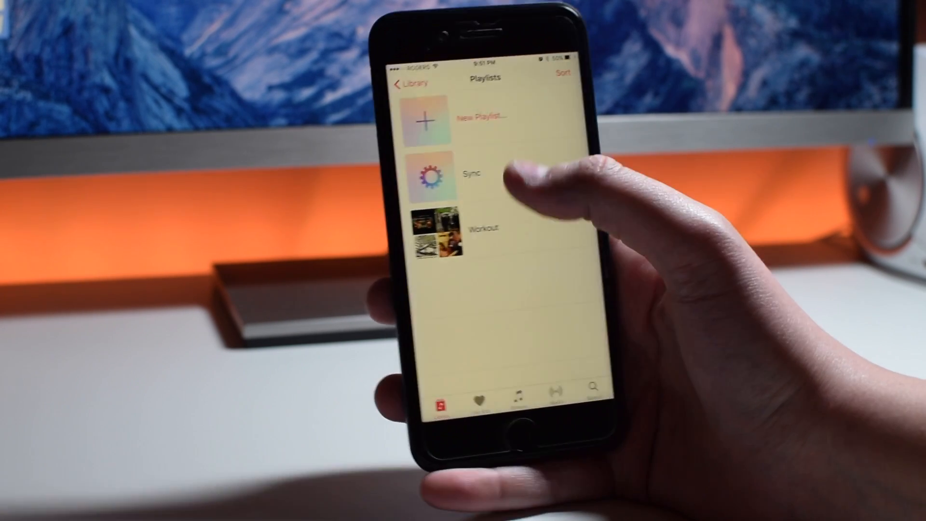
- Show the Sync playlist with its downloaded tracks from Library > Playlists
{"action": "left_click", "coordinate": [480, 229]}
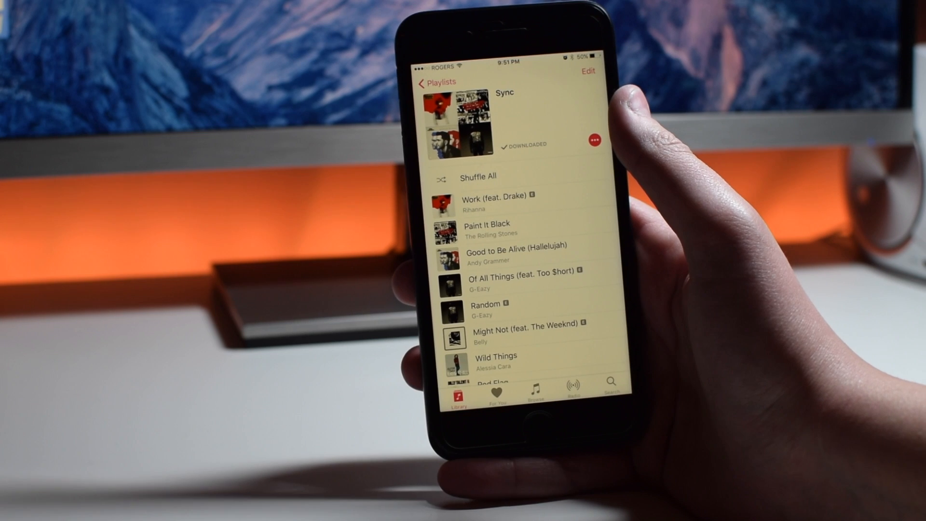
- Reveal the Sync playlist's action sheet with remove, add to playlist, play next, love and dislike
{"action": "left_click", "coordinate": [594, 138]}
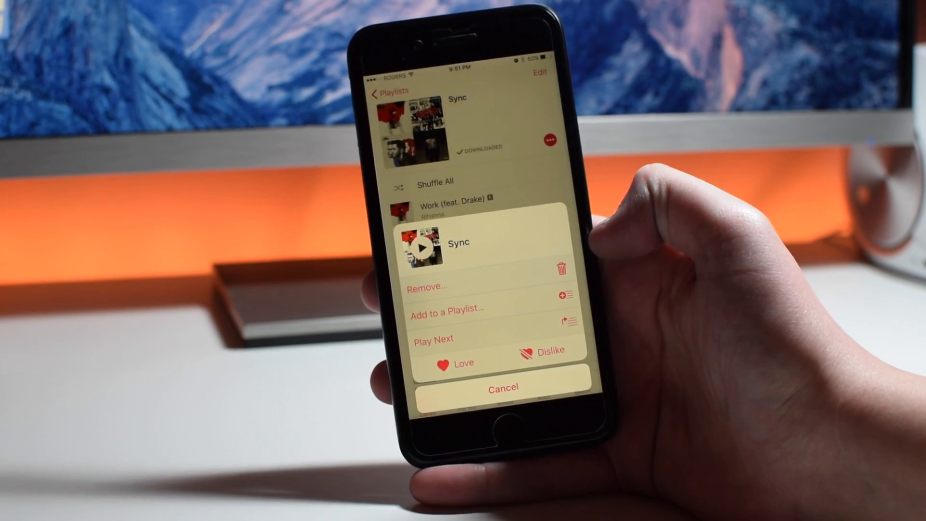
- Dismiss the Sync playlist's action sheet before heading to the Settings app
{"action": "left_click", "coordinate": [503, 387]}
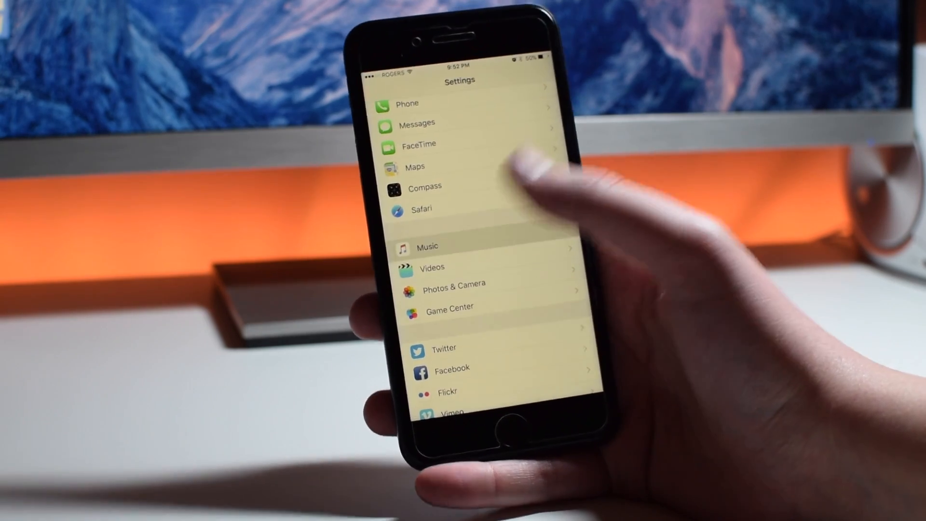
- Switch back from Settings to Apple Music's Sync playlist via the app switcher
{"action": "left_click", "coordinate": [427, 246]}
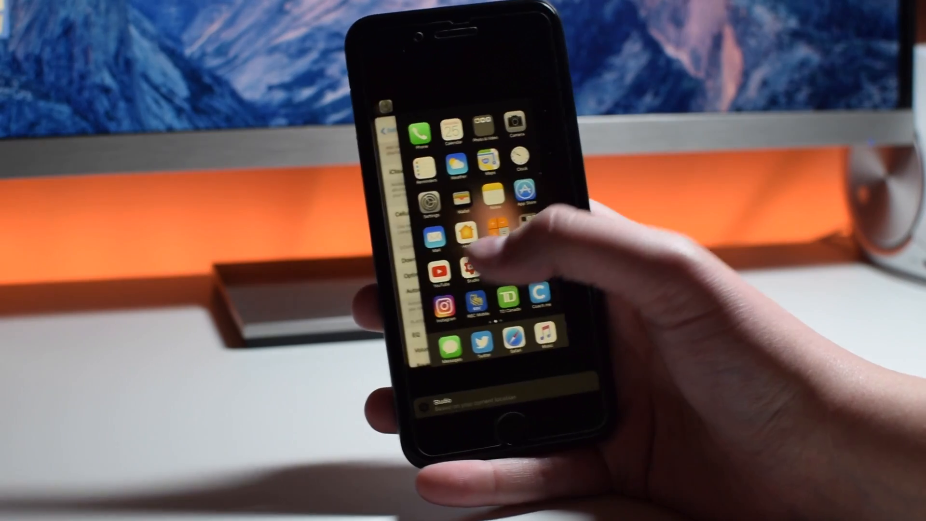
{"action": "left_click", "coordinate": [467, 234]}
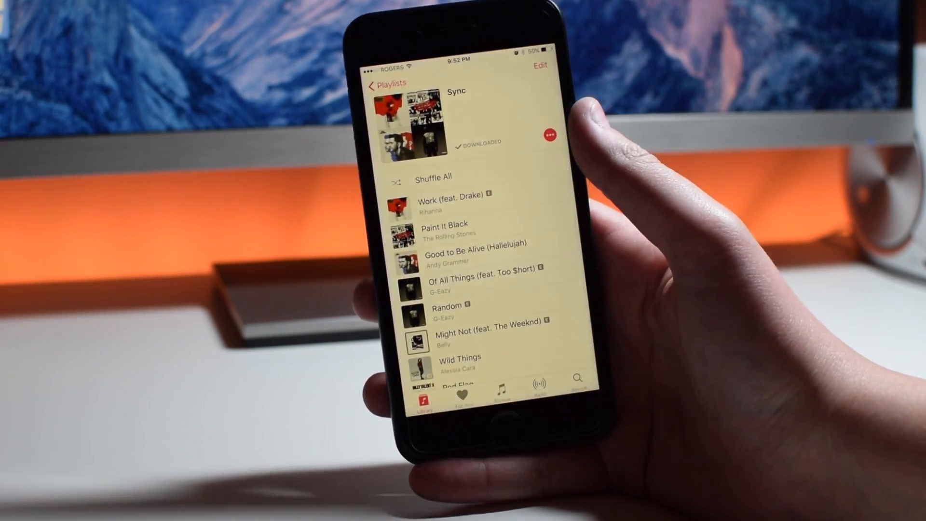